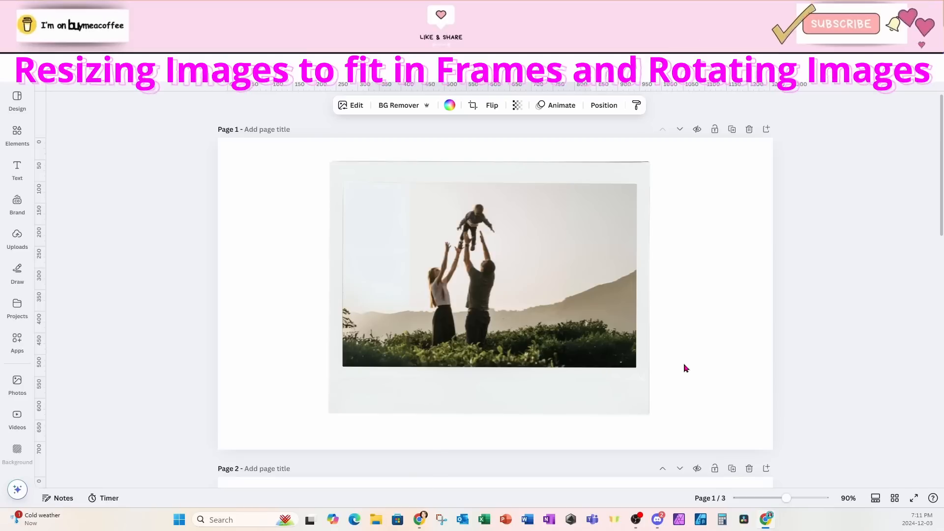
- Switch to the new empty YouTube Thumbnail design tab
click(597, 285)
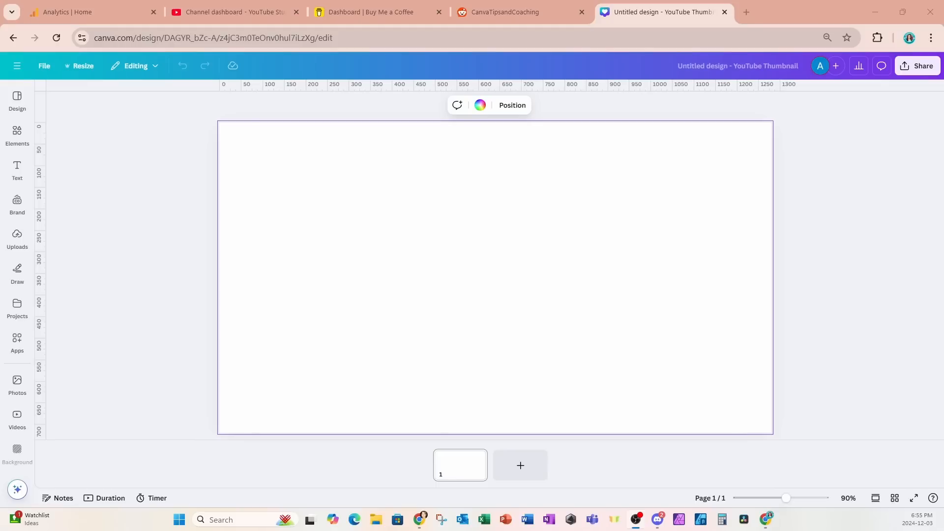
mouse_move(750, 334)
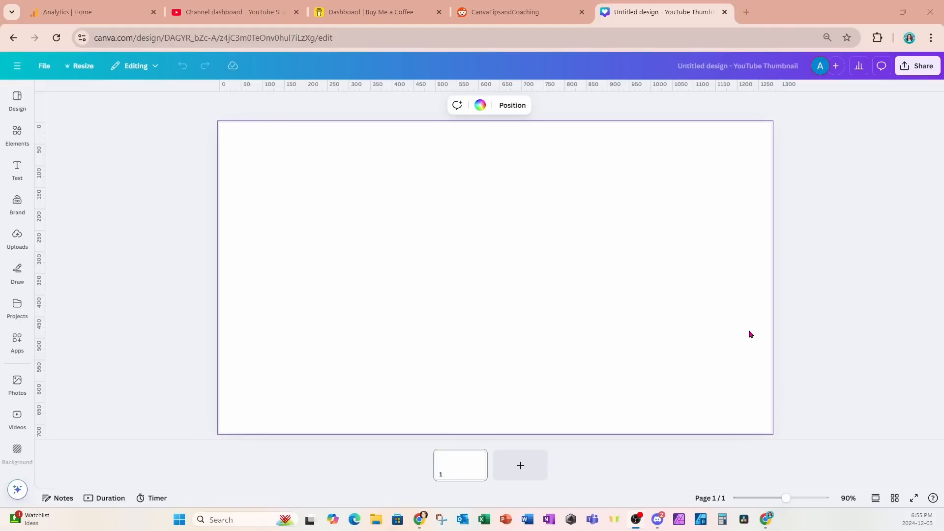
mouse_move(523, 199)
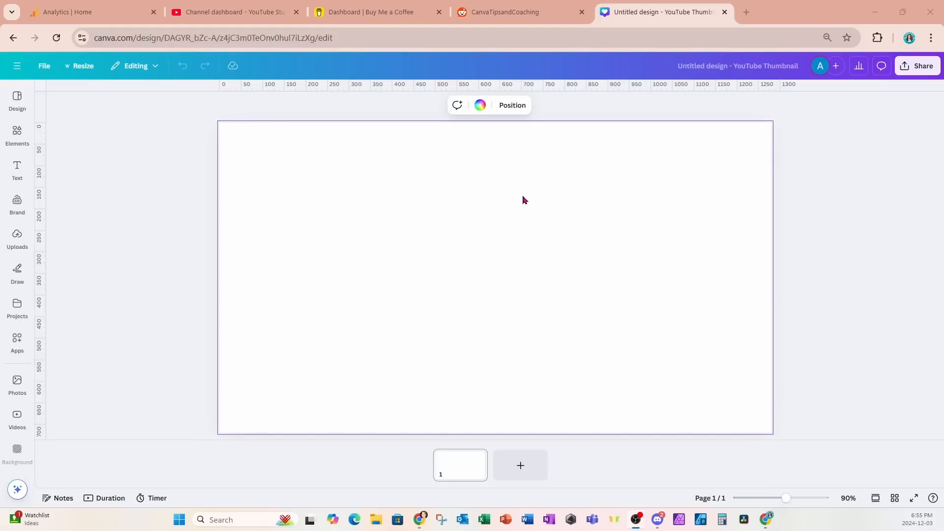
- Bring up the Elements library beside the empty thumbnail page
click(17, 135)
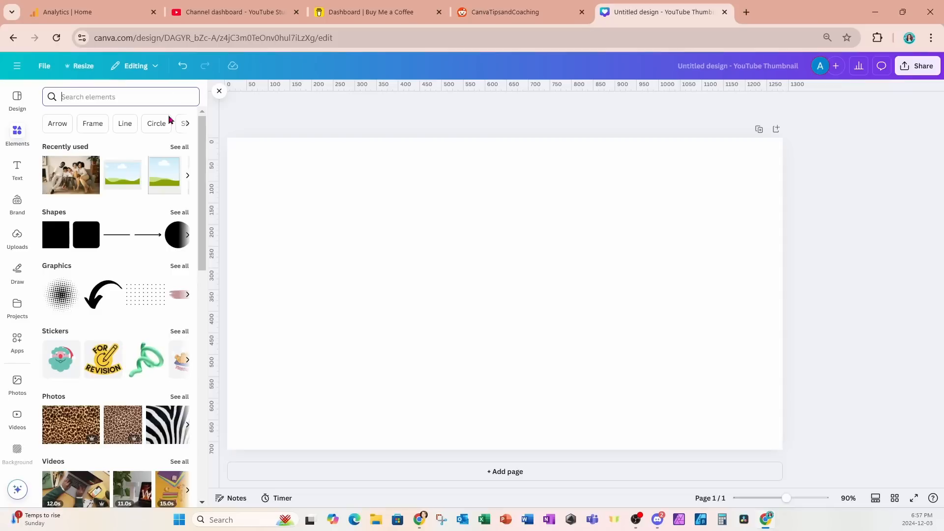
mouse_move(349, 259)
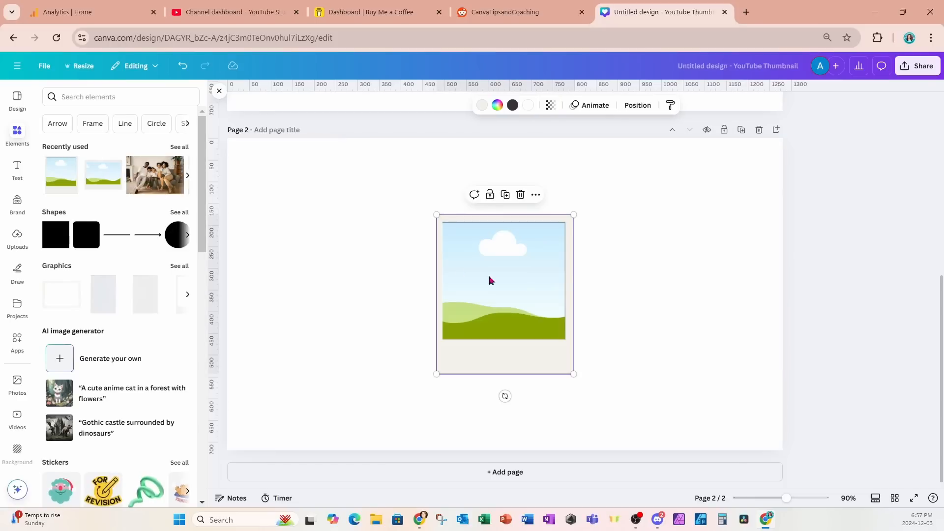
- Replace the 'torn paper' search with 'family' to find stock family photos
text(torn paper)
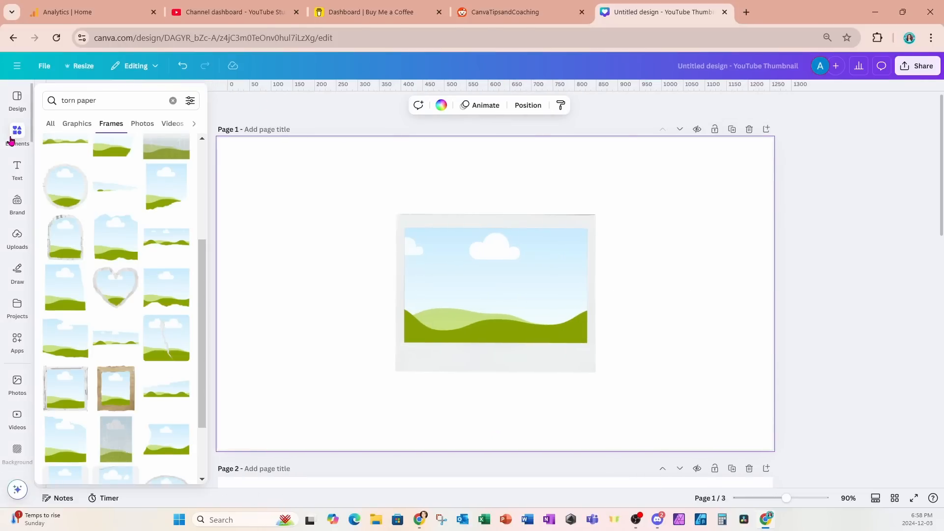
click(111, 101)
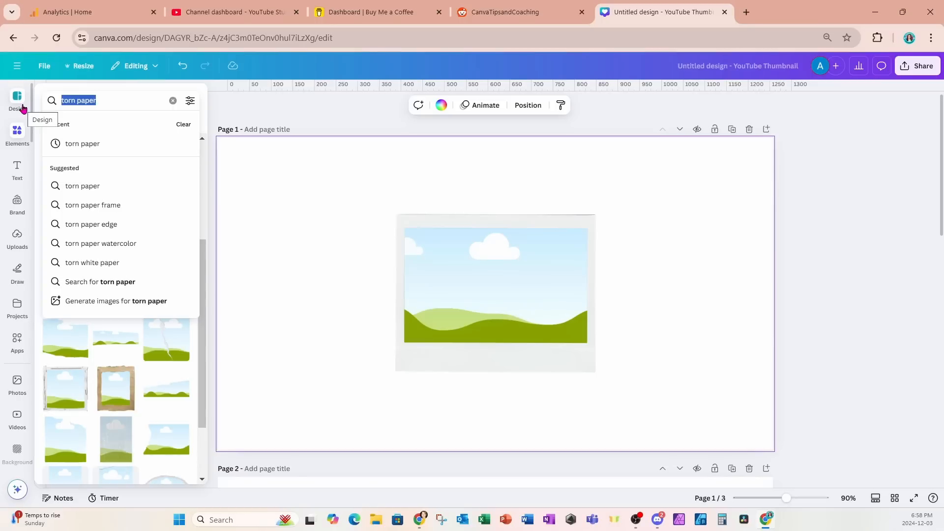
text(family)
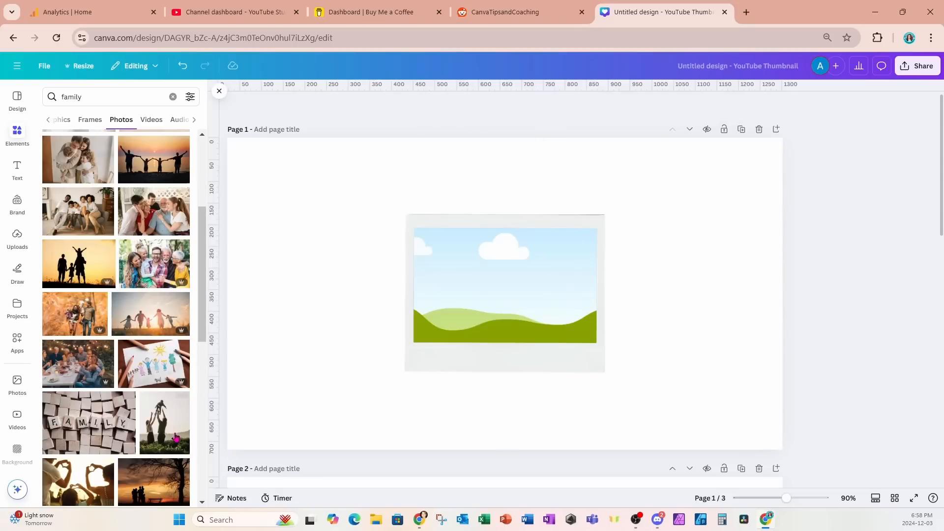
- Place the photo of parents tossing their child into the Polaroid frame and confirm its position
click(163, 423)
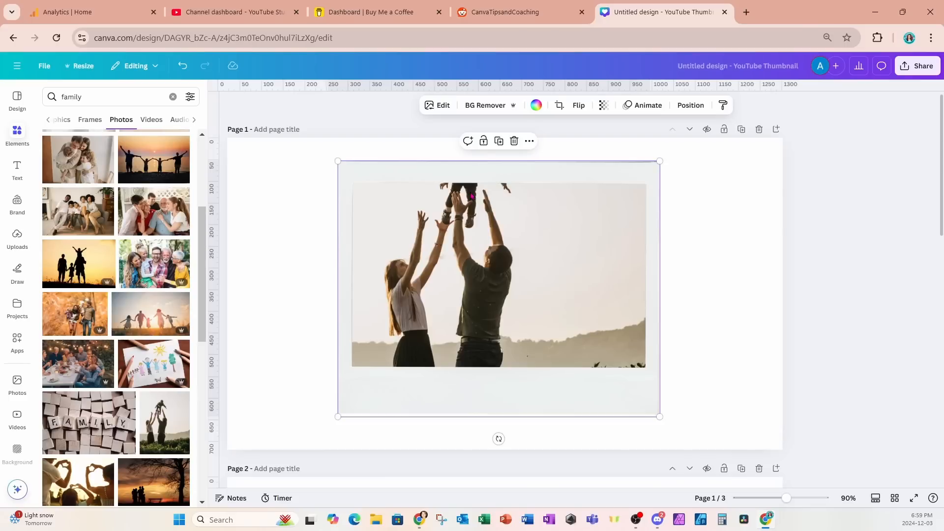
mouse_move(520, 316)
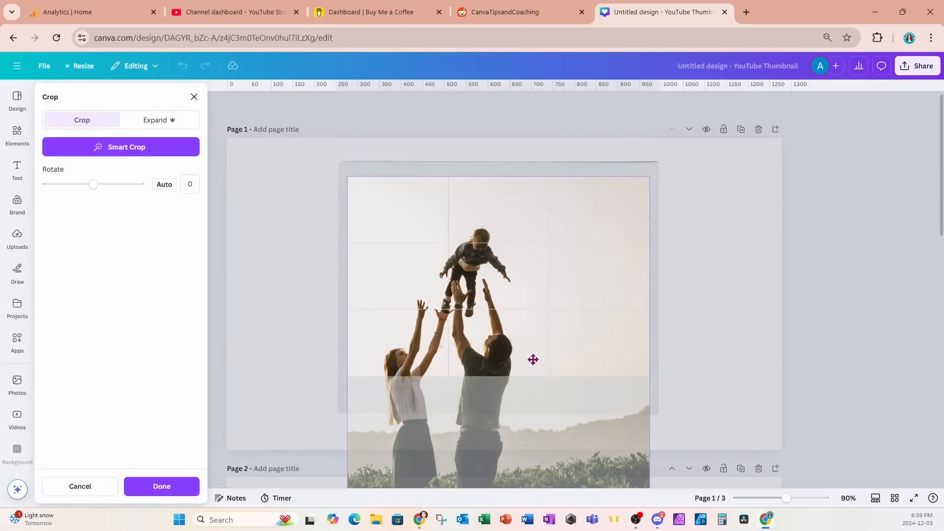
click(160, 486)
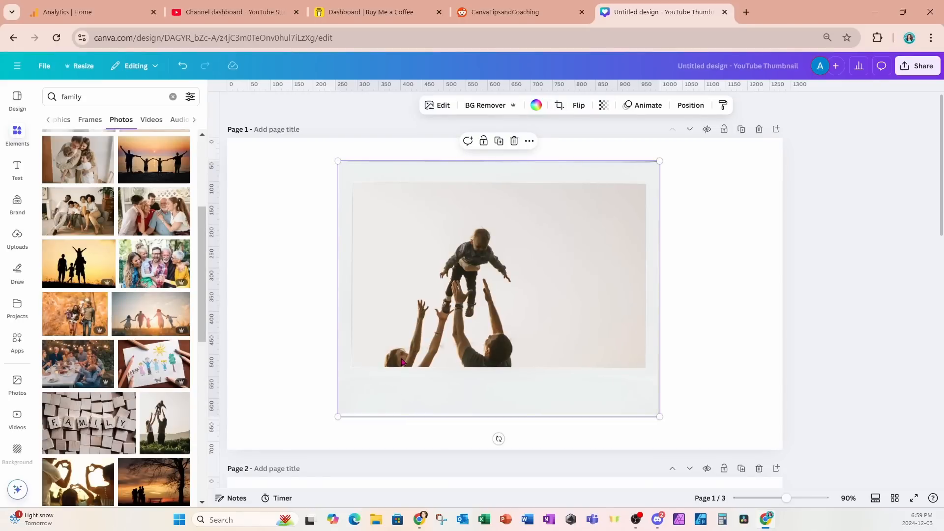
mouse_move(493, 360)
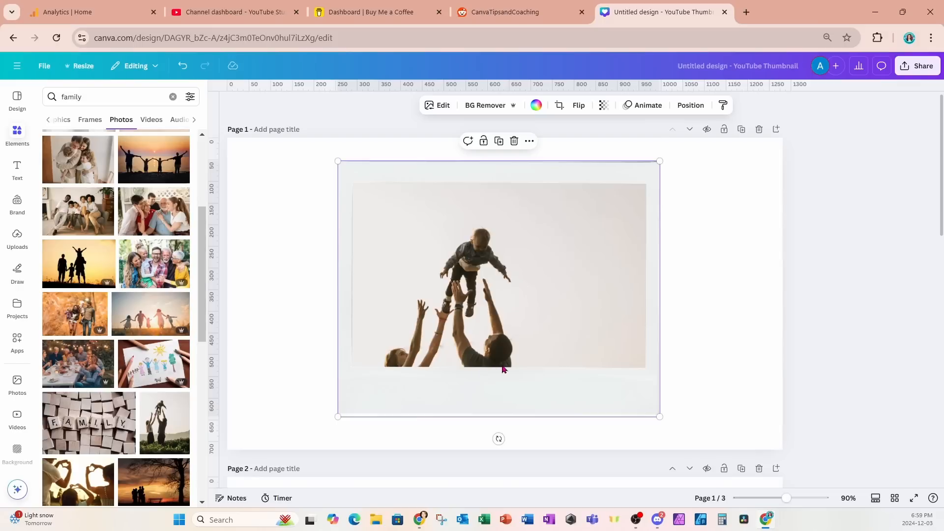
mouse_move(517, 346)
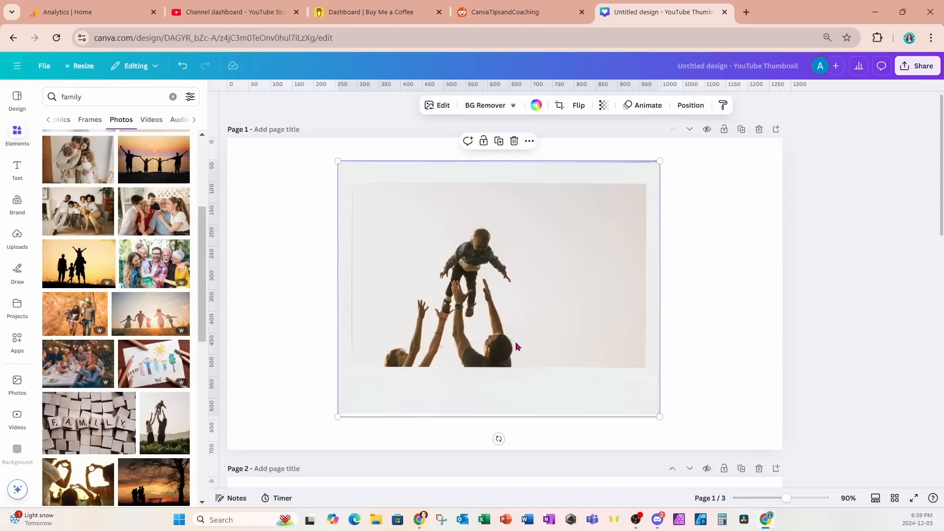
mouse_move(536, 323)
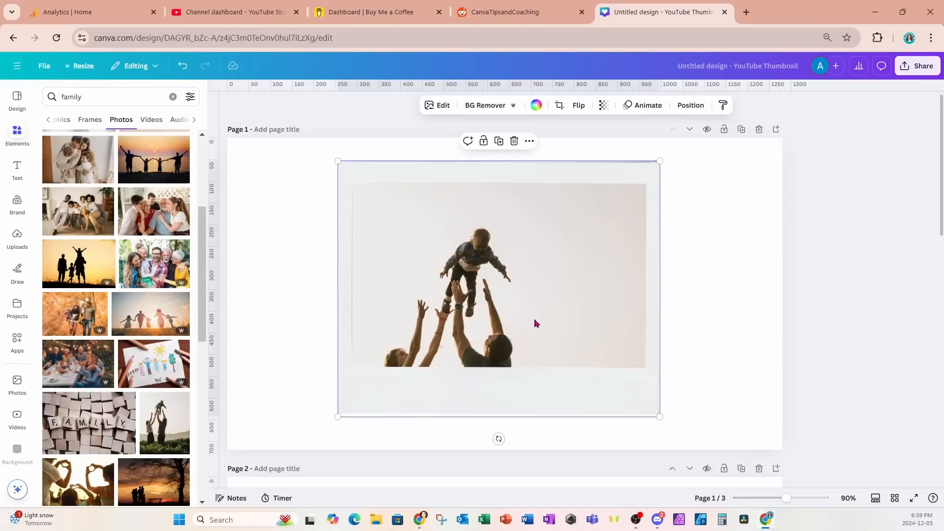
right_click(535, 323)
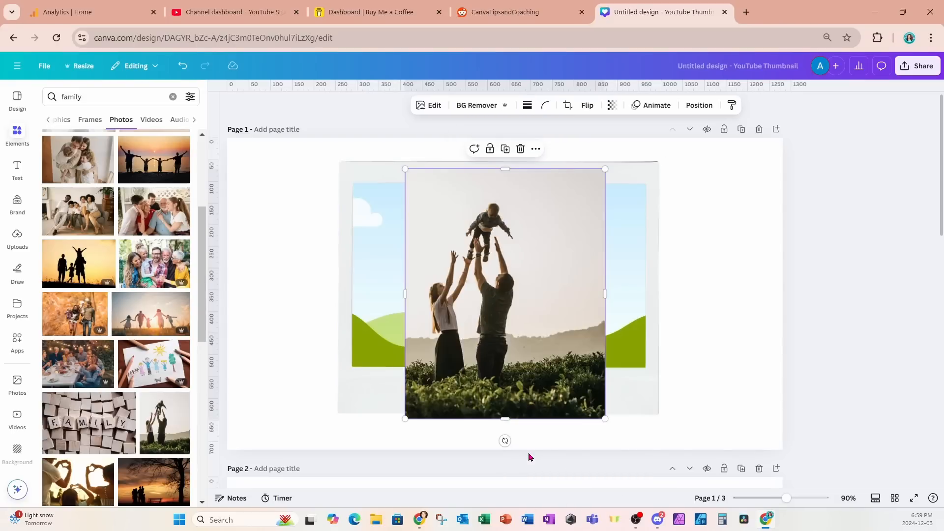
mouse_move(598, 217)
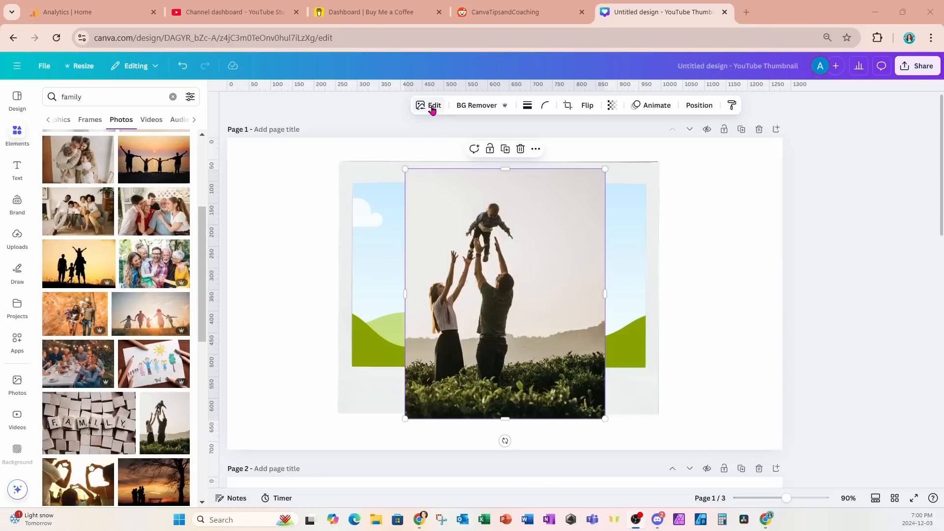
- Bring up the crop and expand tools for the detached family photo
click(433, 106)
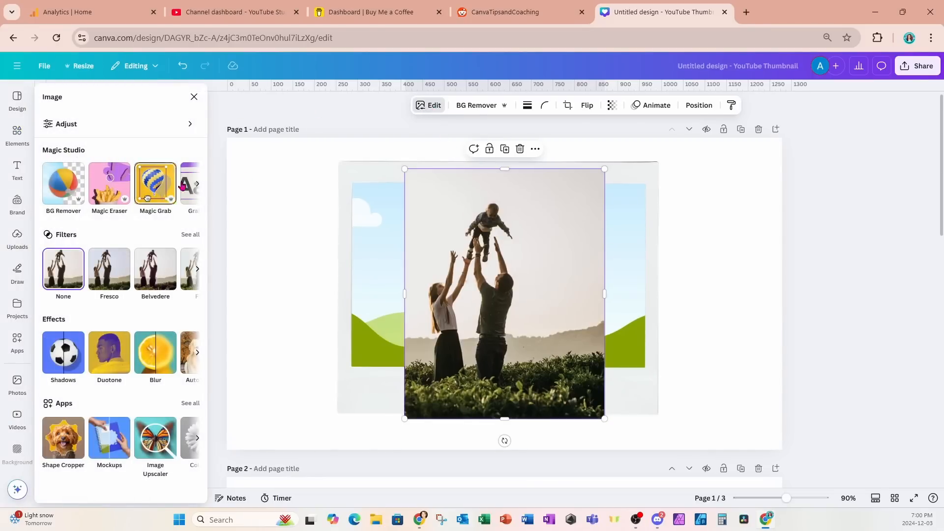
click(197, 184)
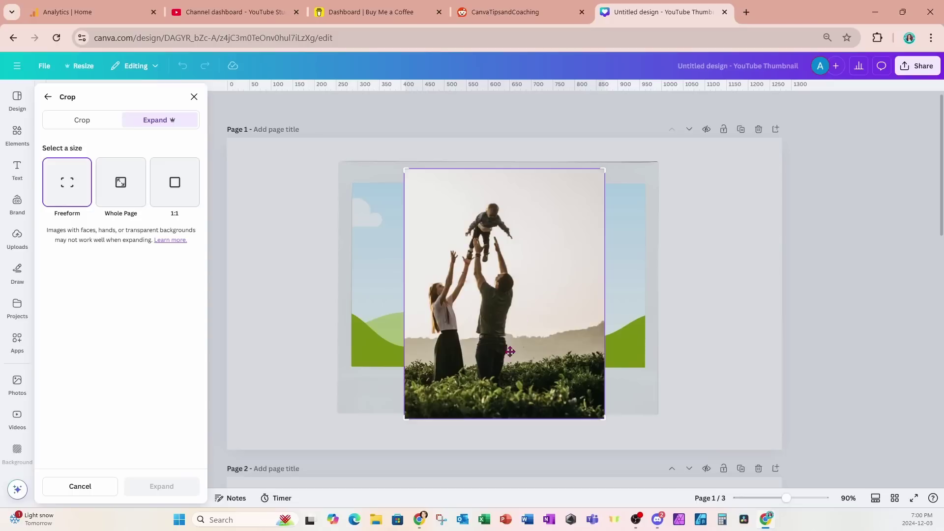
mouse_move(540, 363)
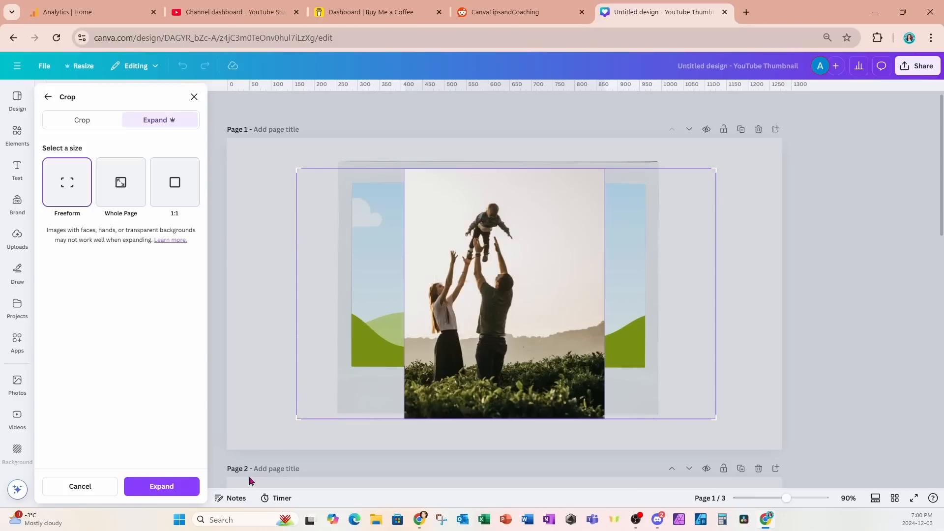
- Generate a wider Freeform expansion, pick one result and accept it into the Polaroid frame
click(160, 485)
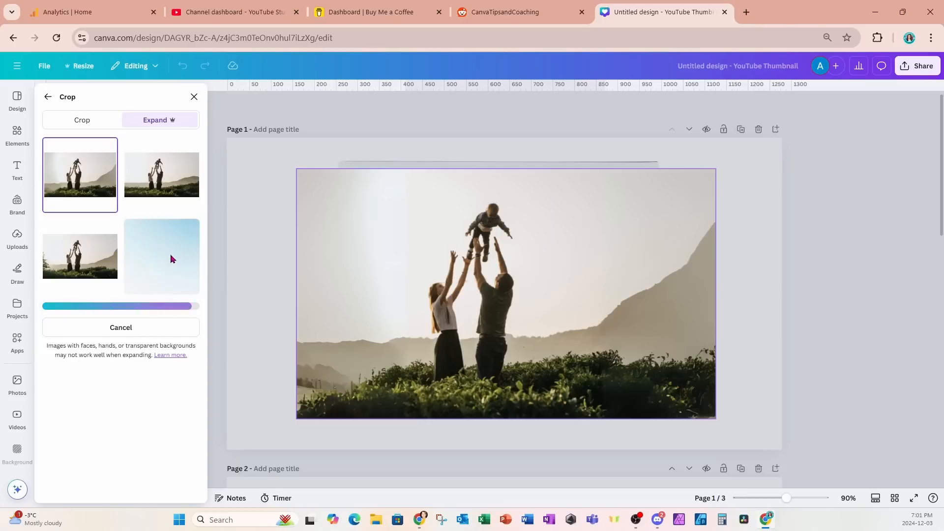
click(79, 256)
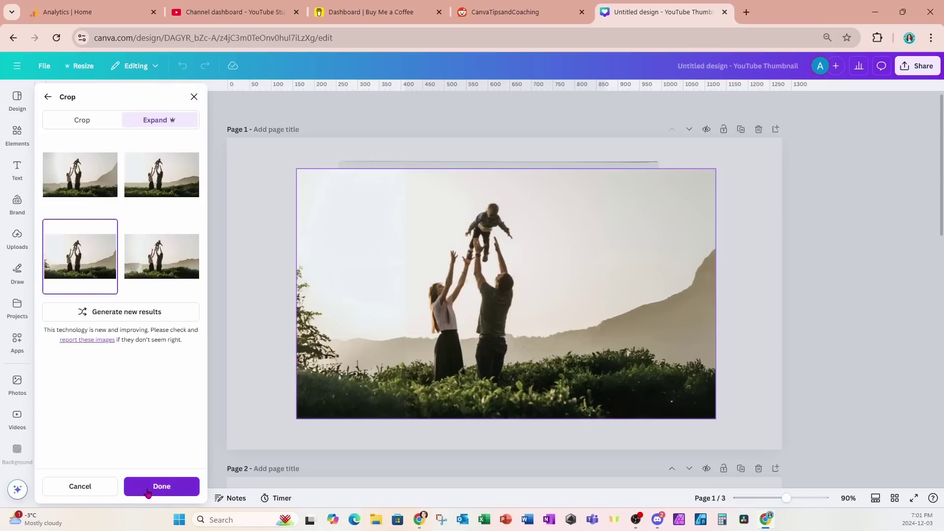
click(160, 486)
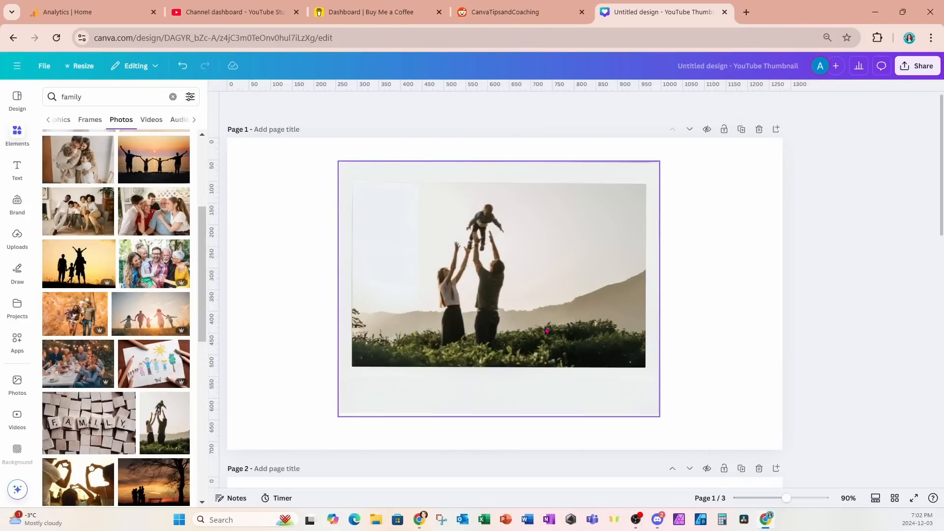
mouse_move(372, 312)
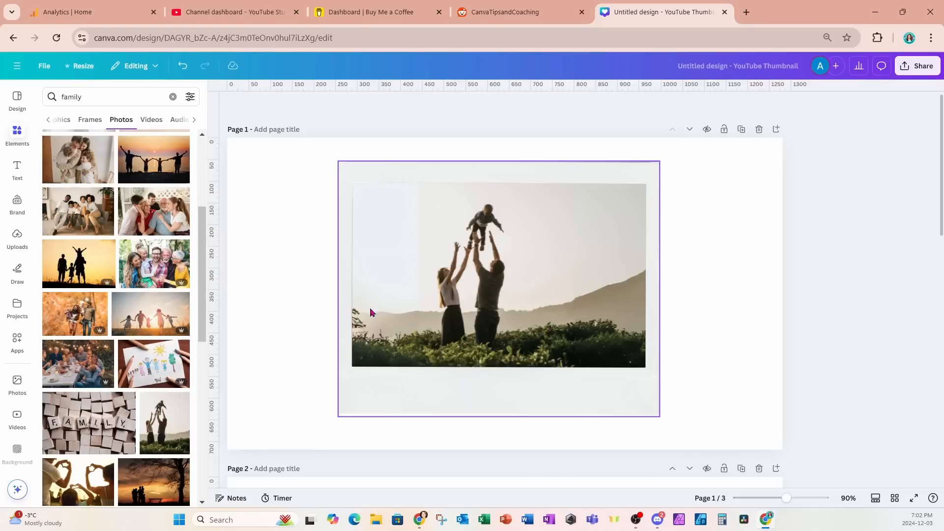
mouse_move(374, 328)
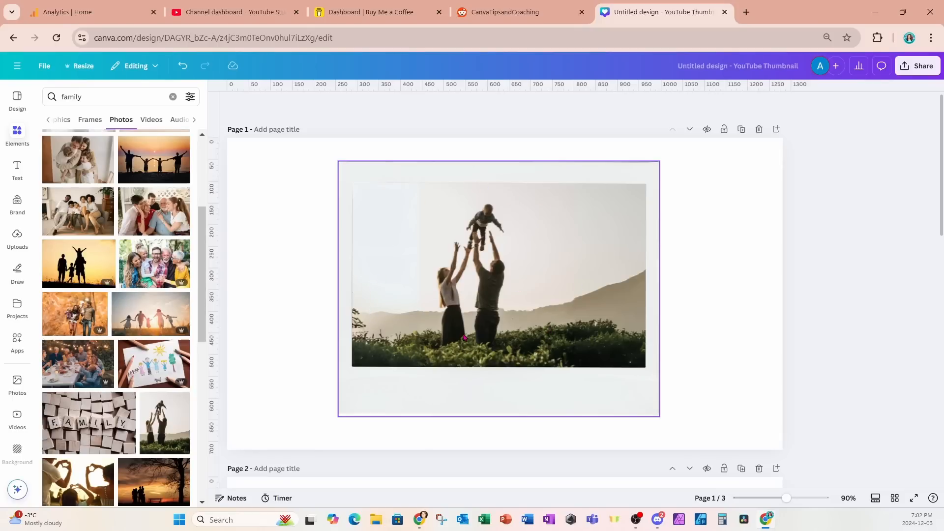
mouse_move(457, 348)
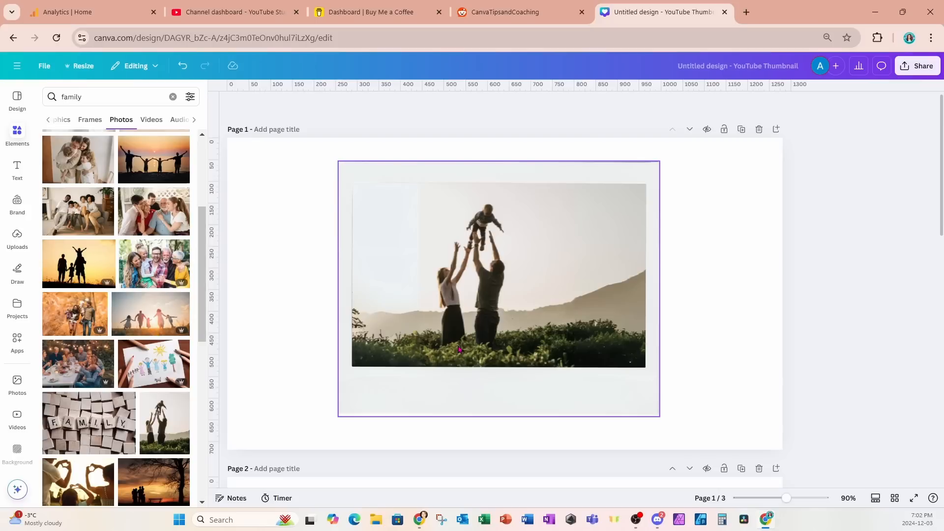
- Deselect the page 1 design and scroll down to the empty Polaroid frame on page 2
click(726, 241)
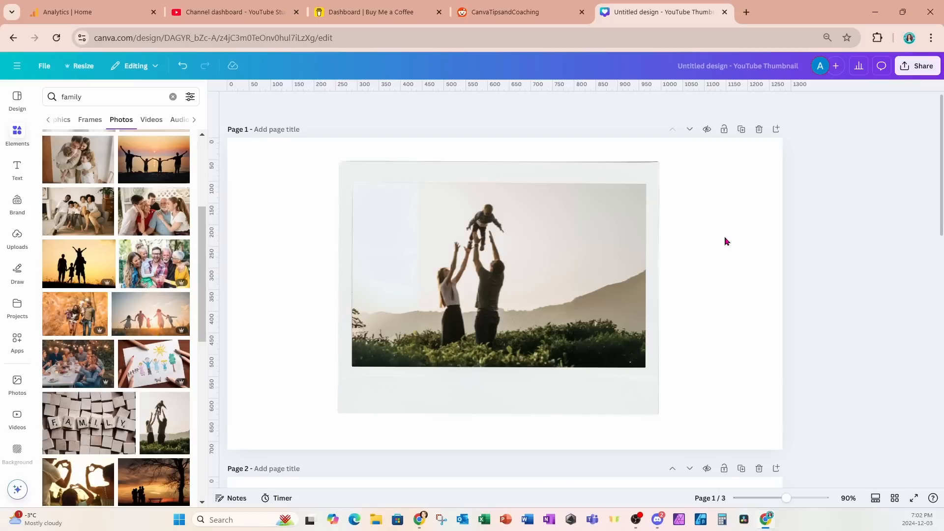
scroll(down, 3)
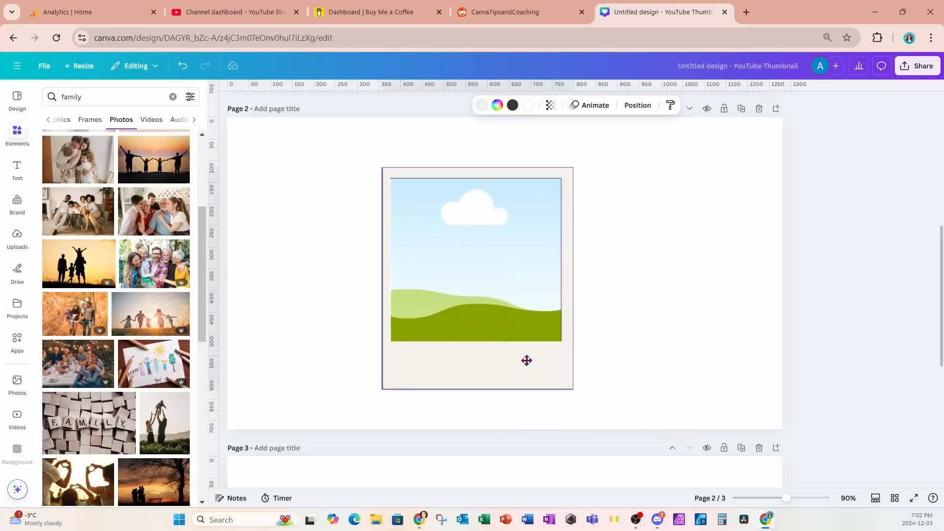
- Place the laughing five-person family photo into page 2's empty Polaroid frame
click(152, 264)
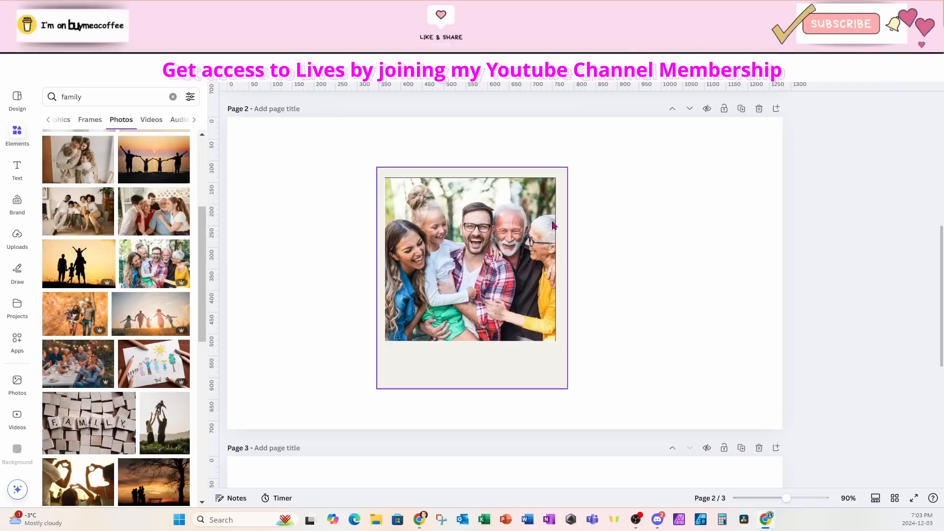
mouse_move(545, 298)
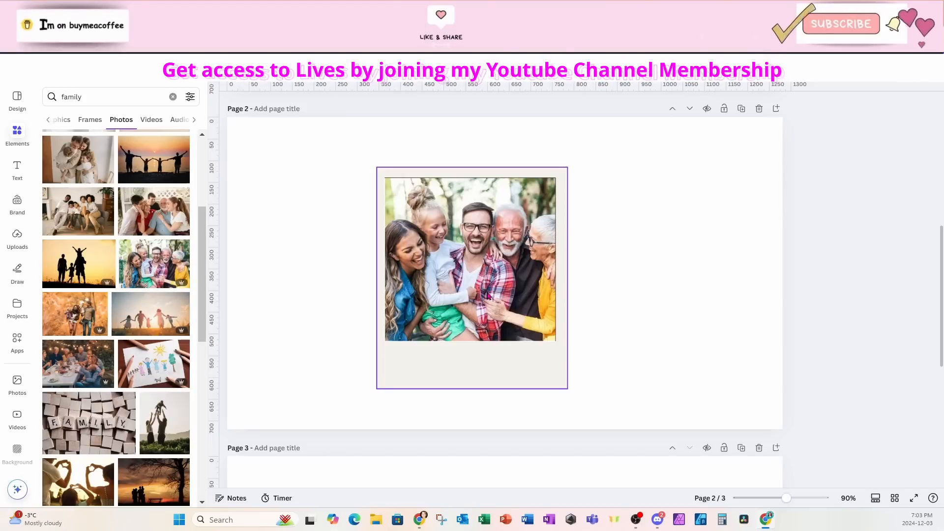
- Enter crop mode on the framed photo and switch to Expand, revealing the framed-image notice
double_click(471, 259)
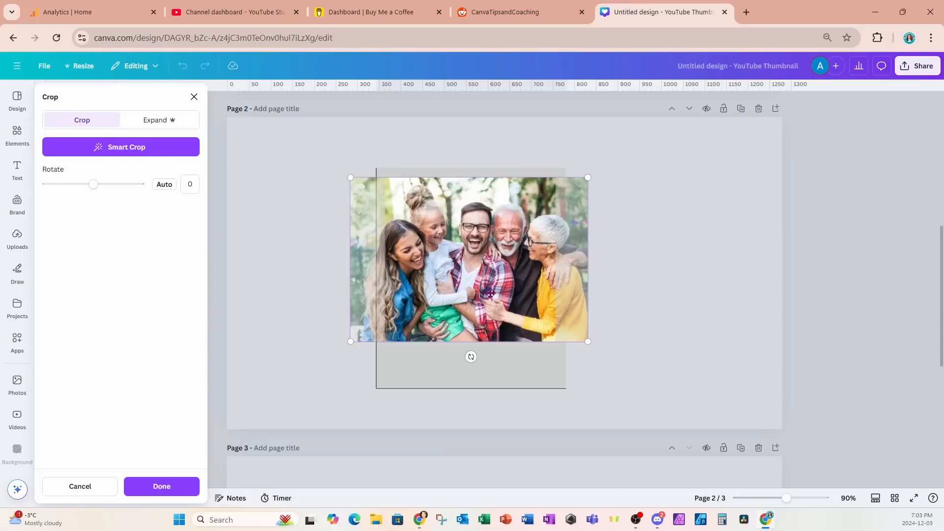
mouse_move(487, 173)
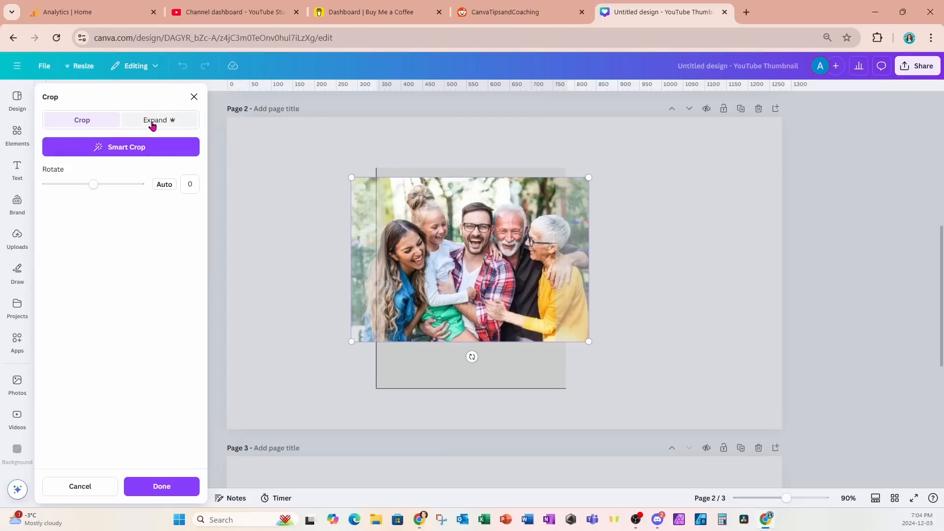
mouse_move(320, 274)
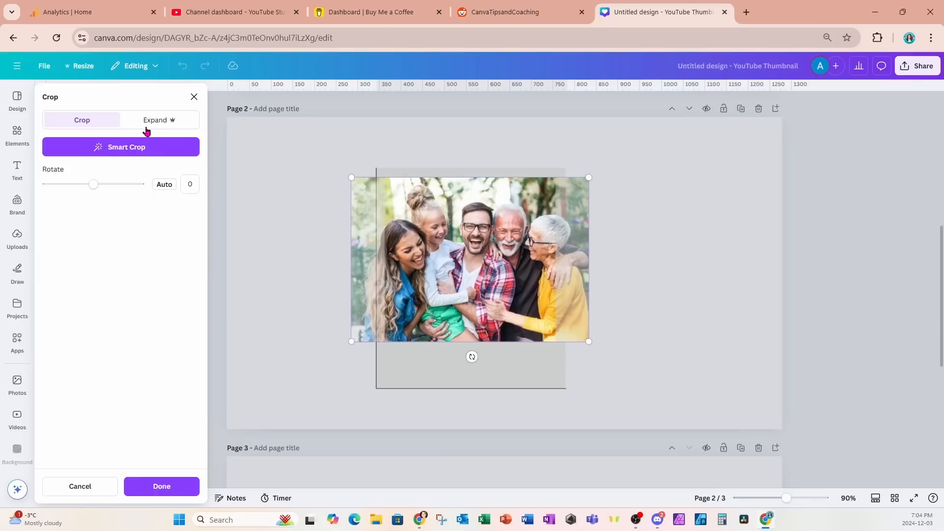
click(161, 120)
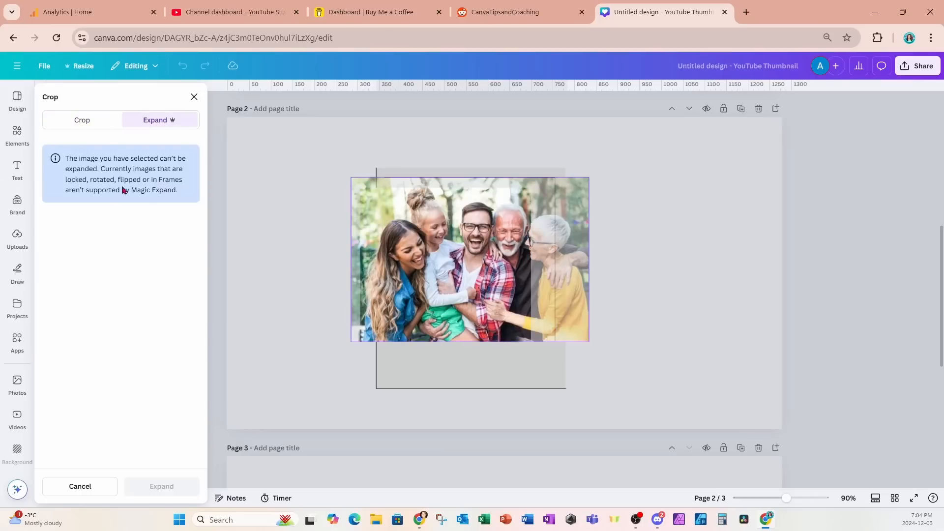
mouse_move(156, 218)
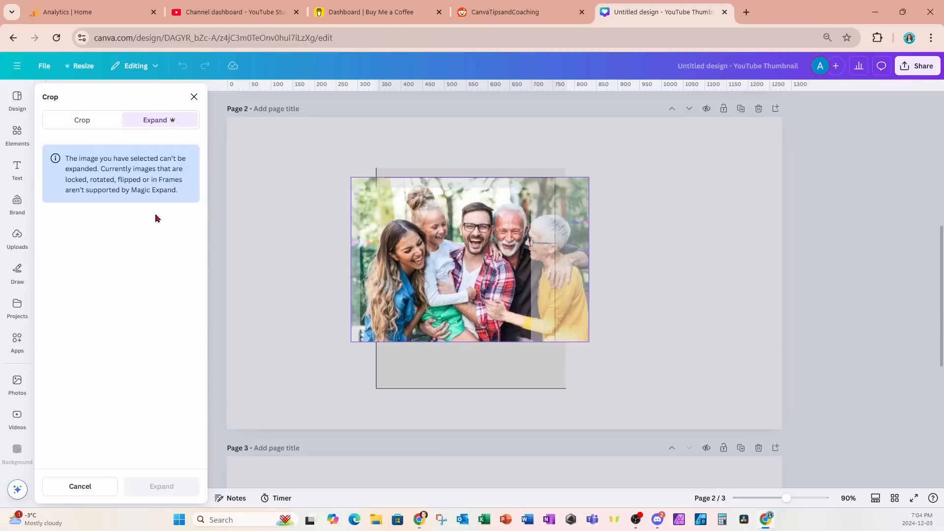
mouse_move(445, 283)
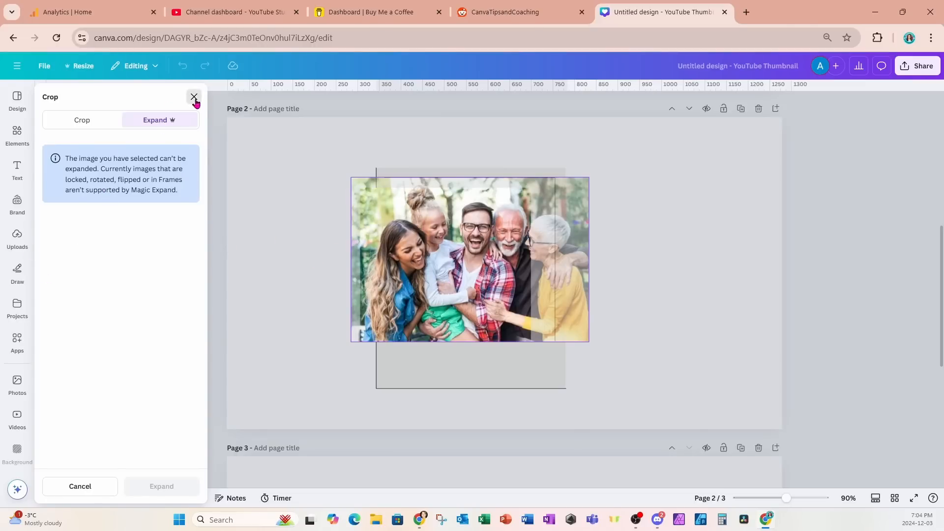
- Detach the family photo from its frame and start Magic Expand on it
right_click(471, 258)
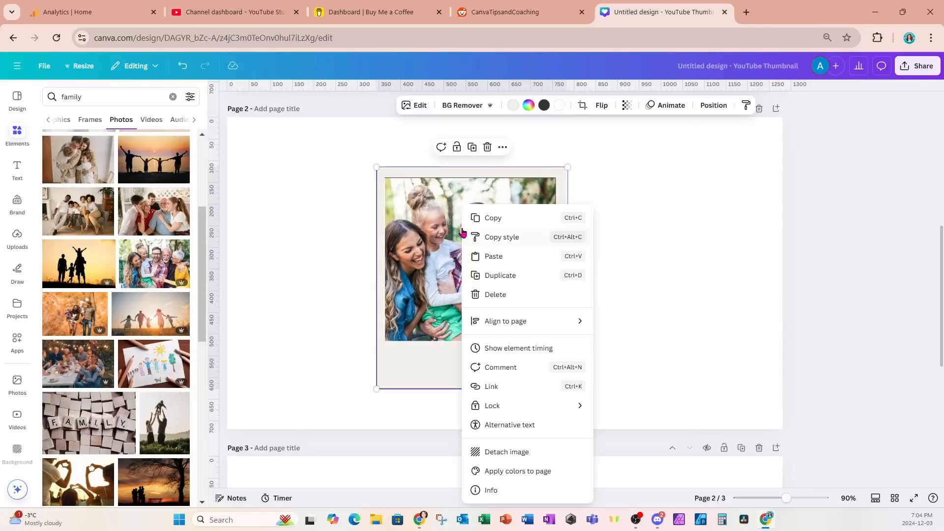
click(505, 451)
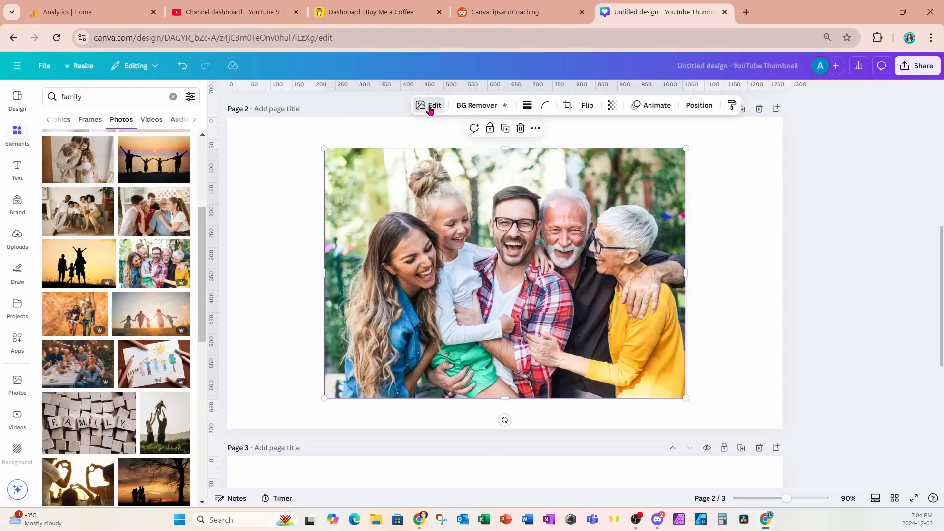
click(433, 106)
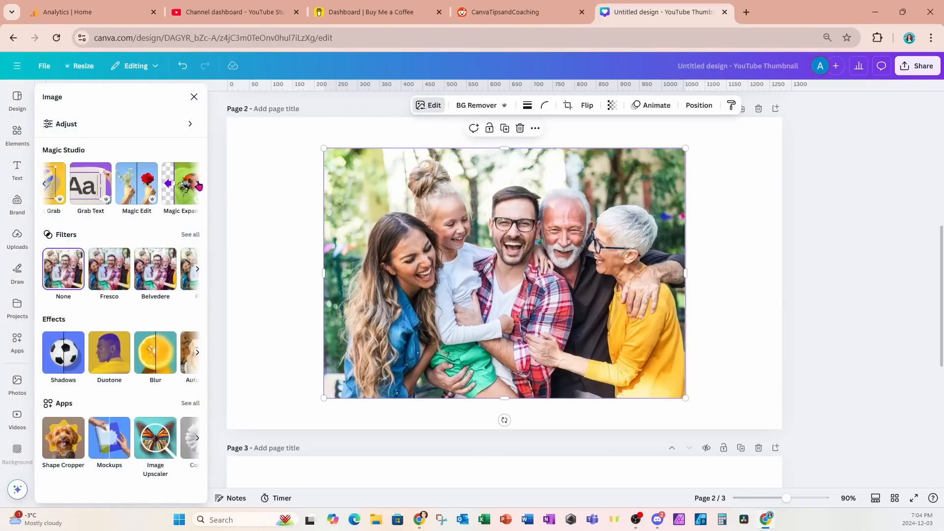
click(567, 105)
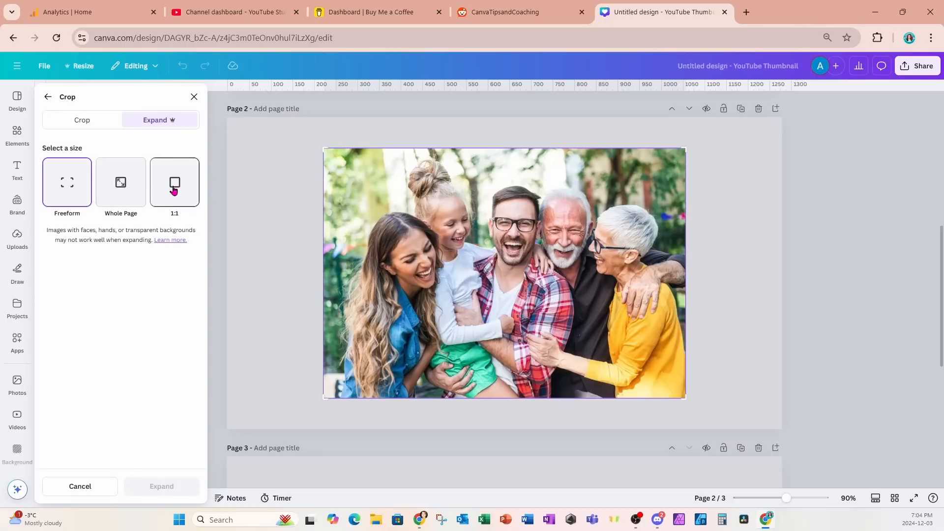
mouse_move(354, 273)
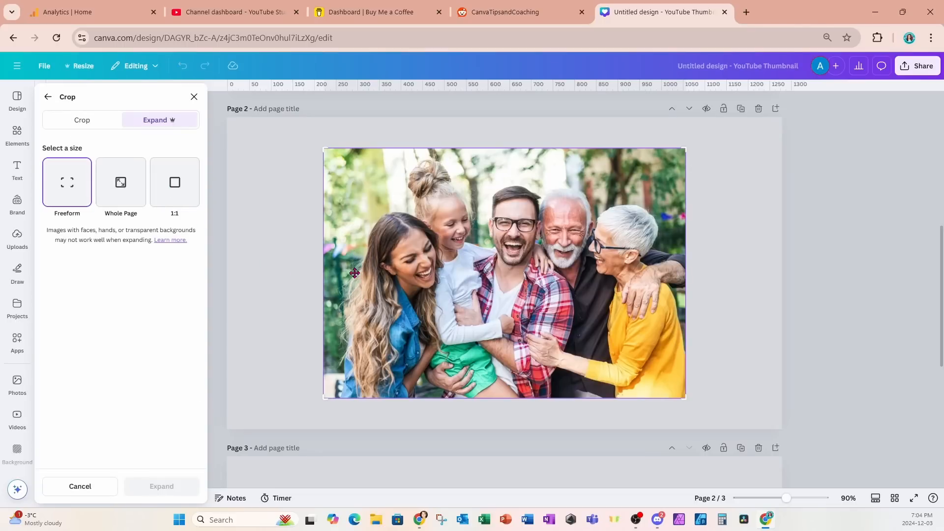
mouse_move(355, 301)
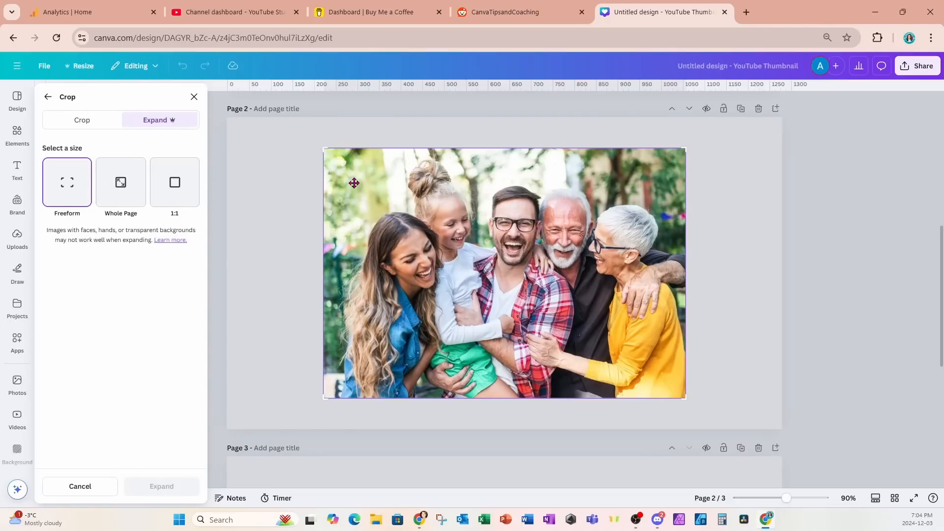
mouse_move(307, 244)
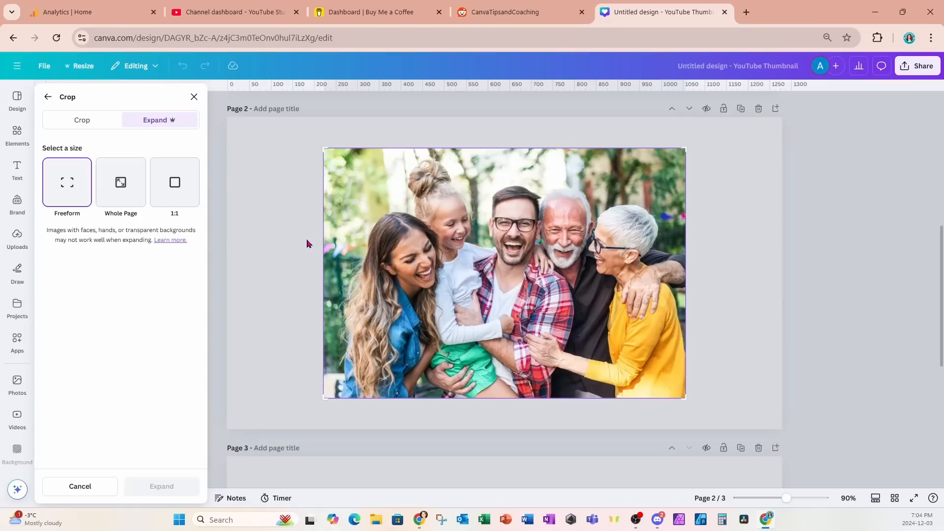
mouse_move(324, 148)
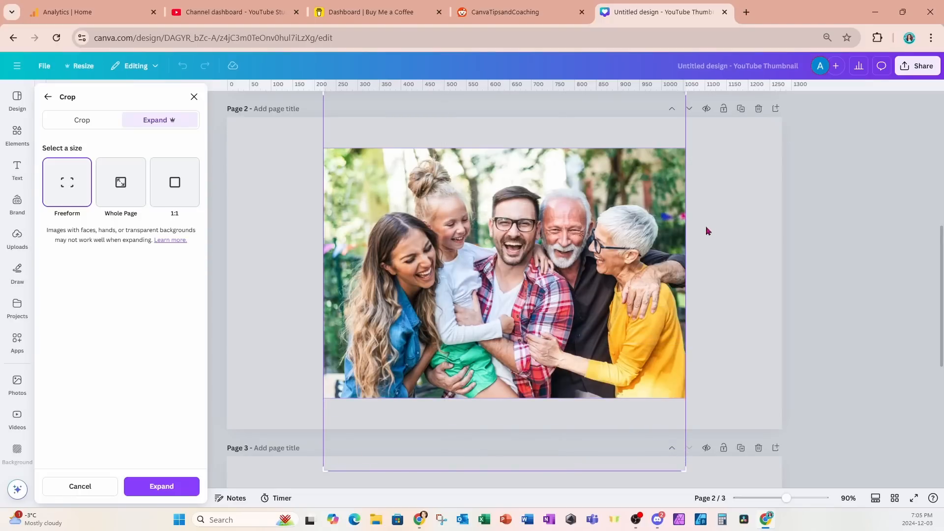
- Generate four expanded versions of the family photo, compare them, and settle on the second one
click(160, 486)
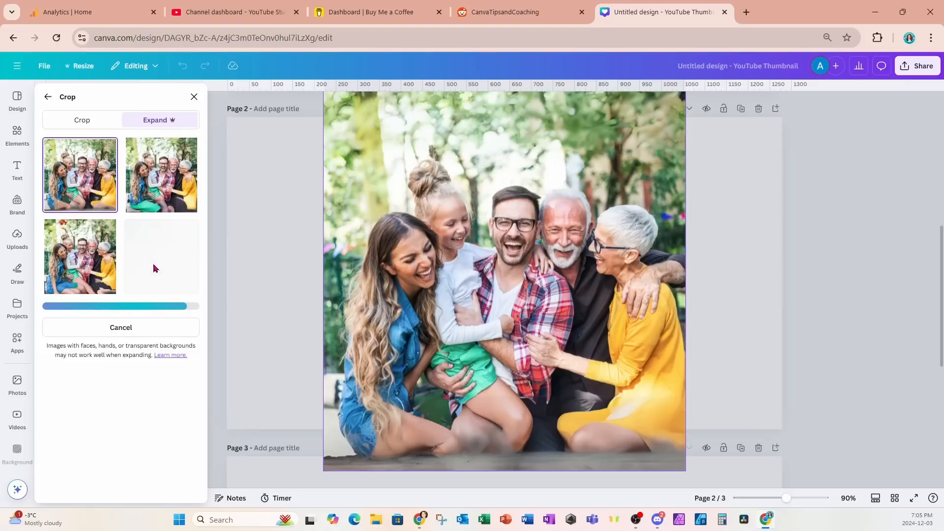
click(160, 175)
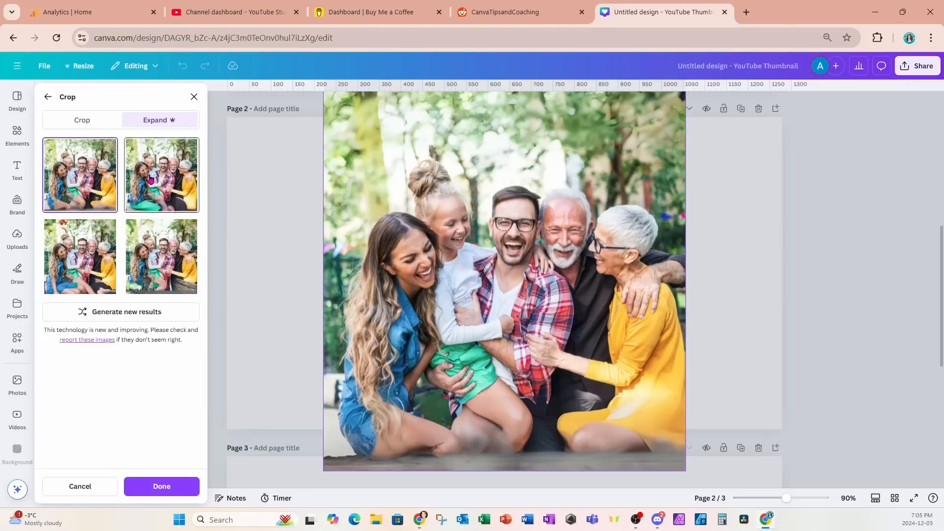
click(160, 175)
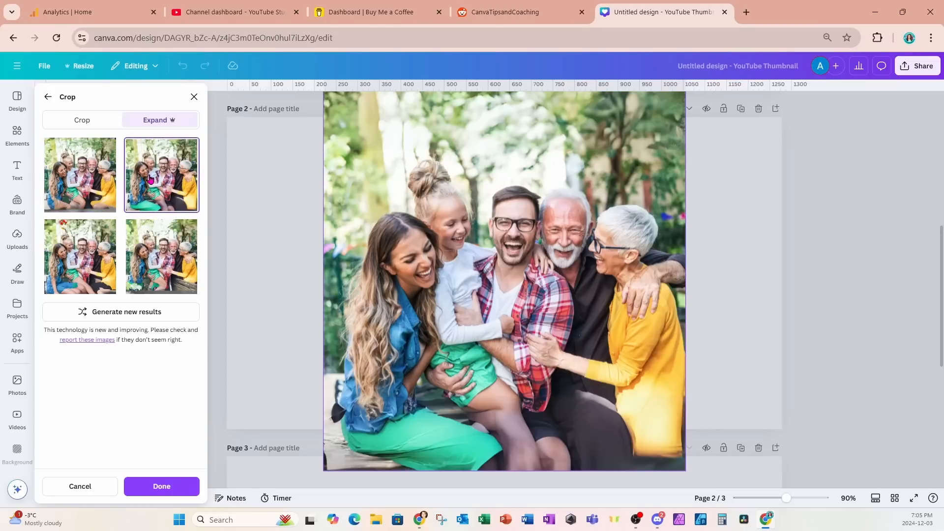
click(160, 257)
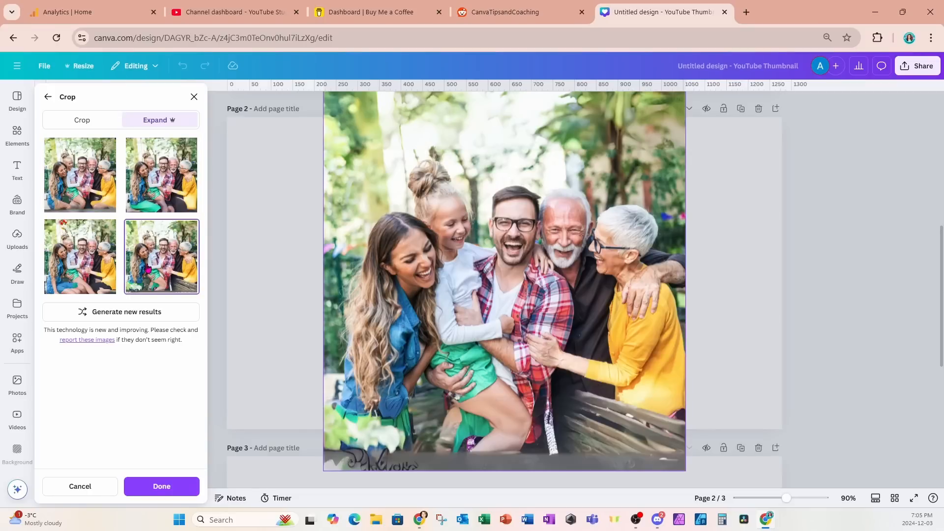
click(80, 256)
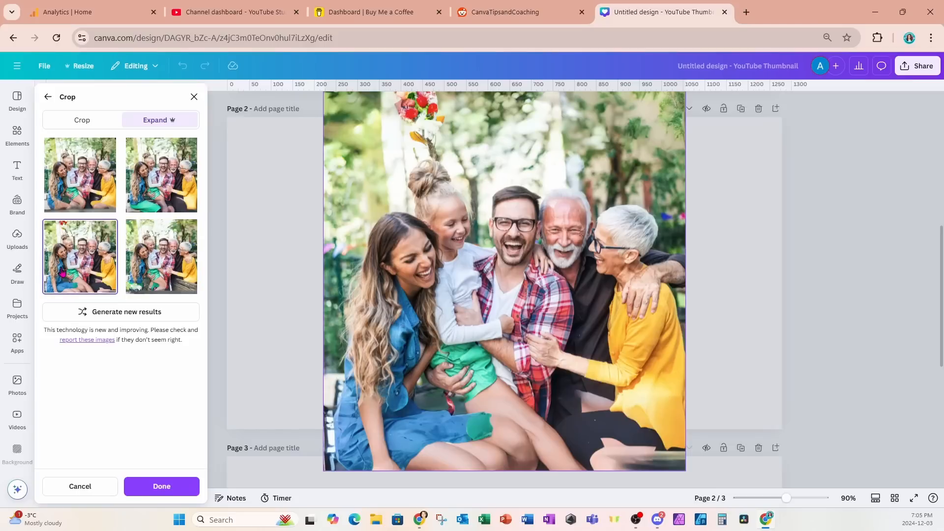
click(160, 175)
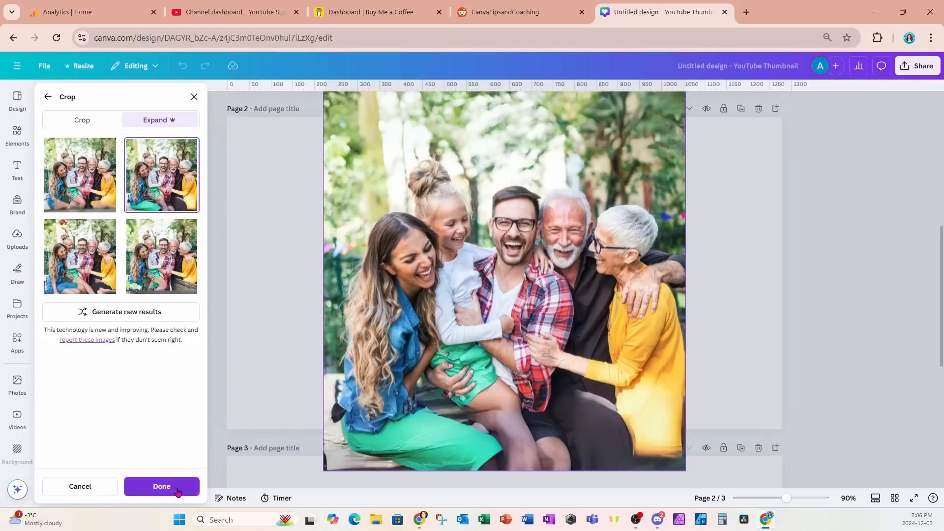
- Apply the chosen expansion and finish fitting it inside the Polaroid frame on page 2
click(161, 486)
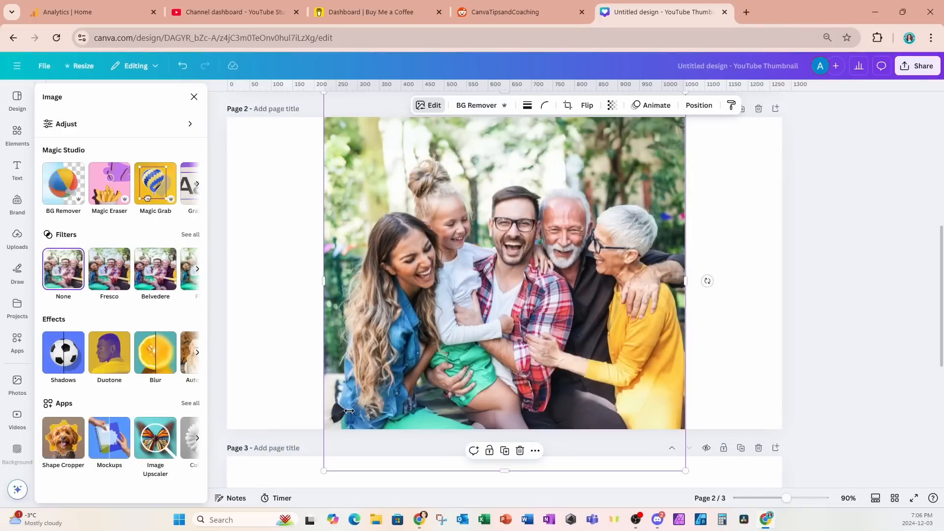
mouse_move(606, 409)
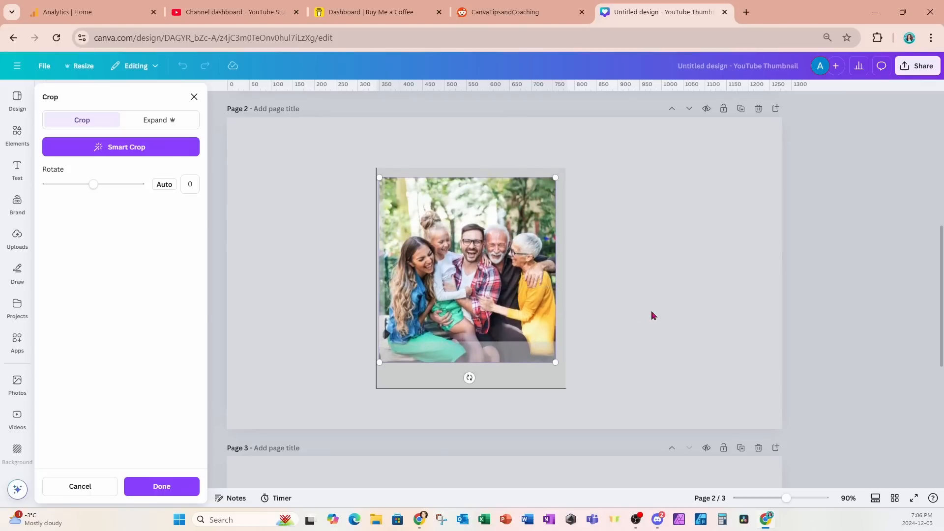
click(160, 486)
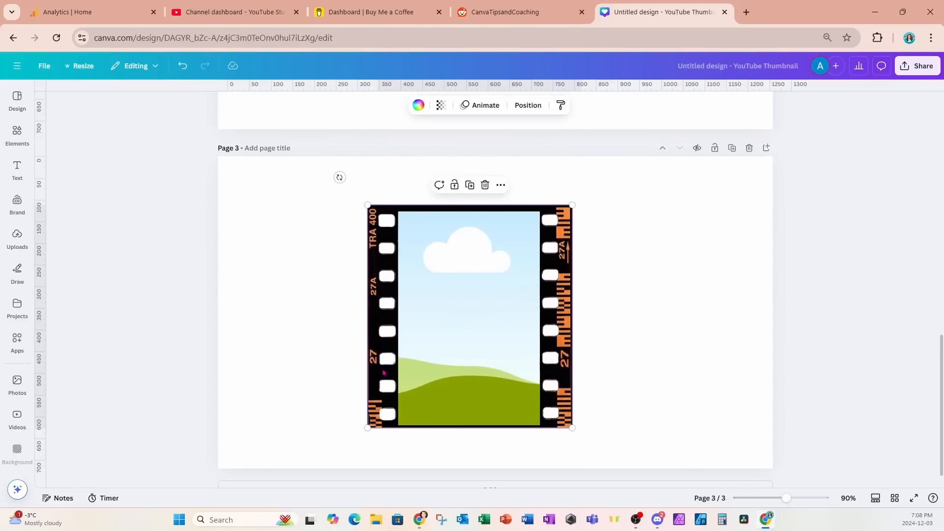
mouse_move(435, 394)
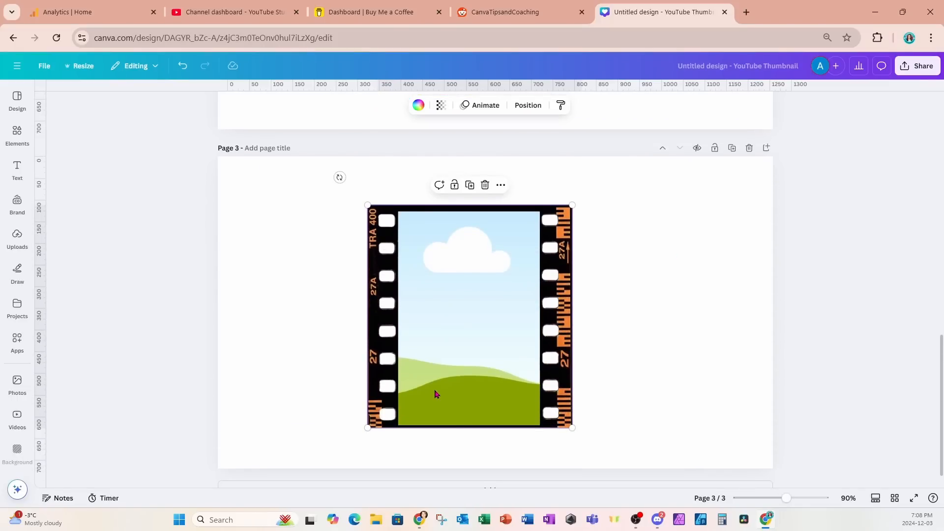
mouse_move(462, 461)
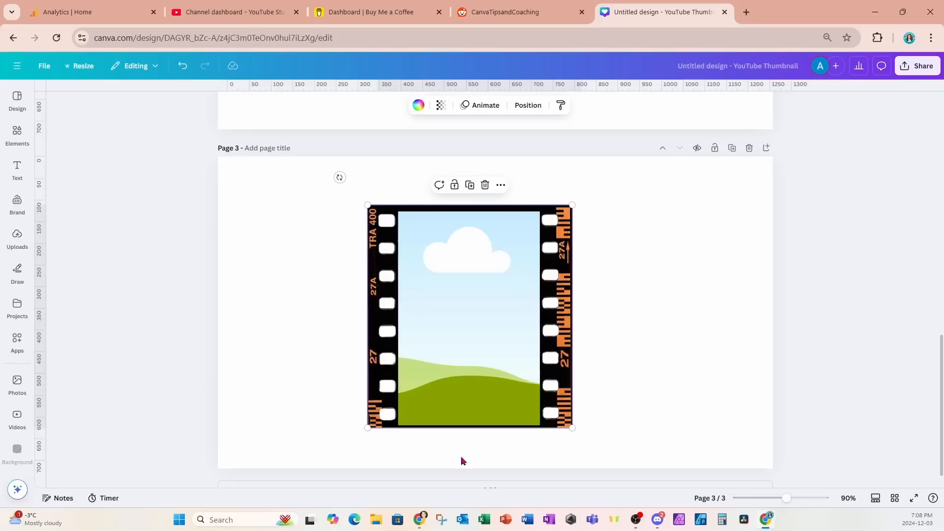
- Search Elements for 'family', show Photos only, and place a family-of-four photo in the film strip
click(17, 134)
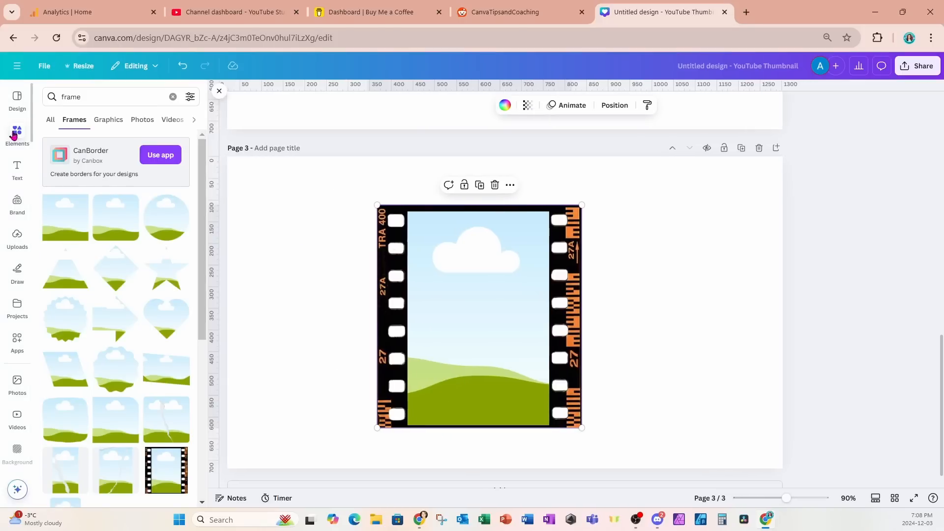
click(173, 97)
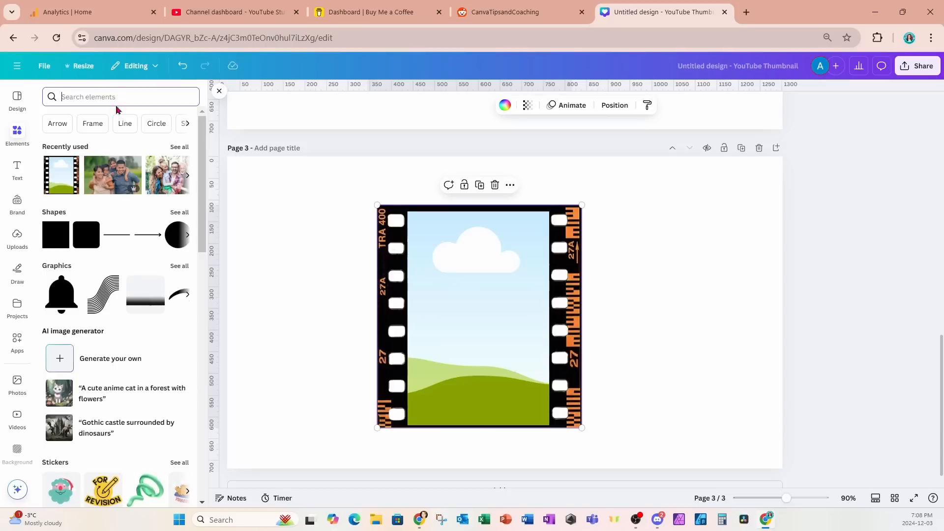
text(f)
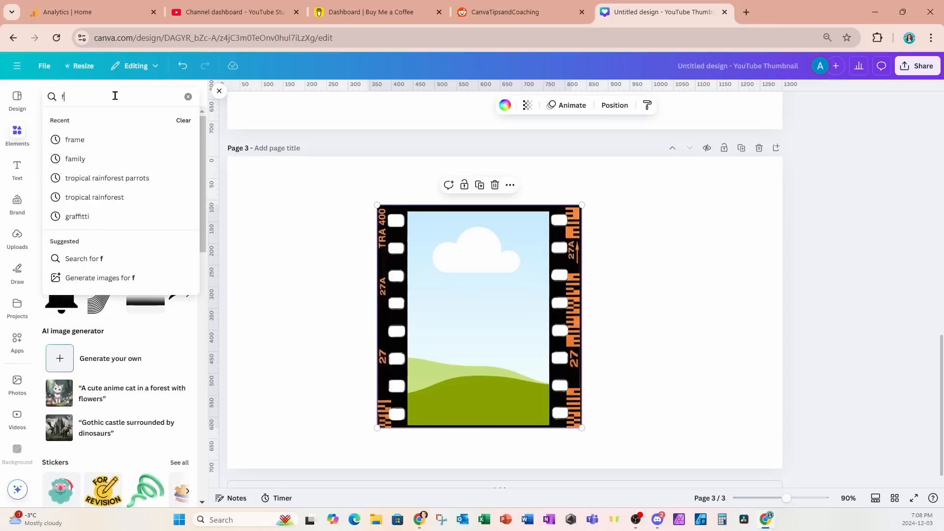
click(75, 159)
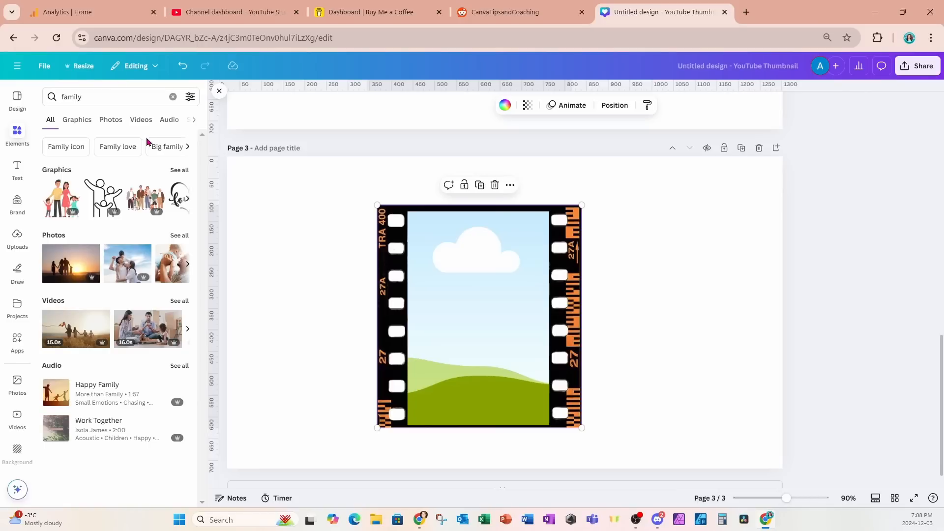
click(110, 119)
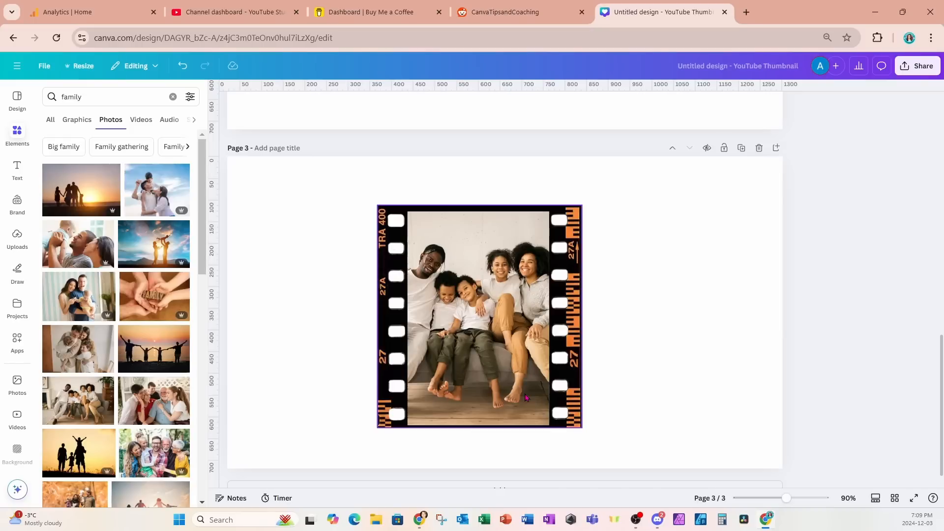
- Turn the film-strip frame landscape and rotate its family photo to -90 so it sits upright
click(479, 316)
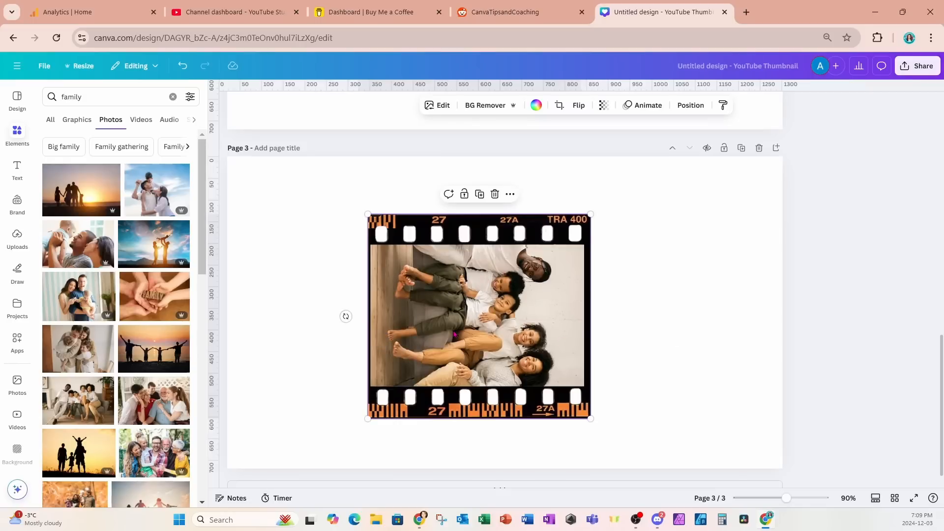
mouse_move(398, 251)
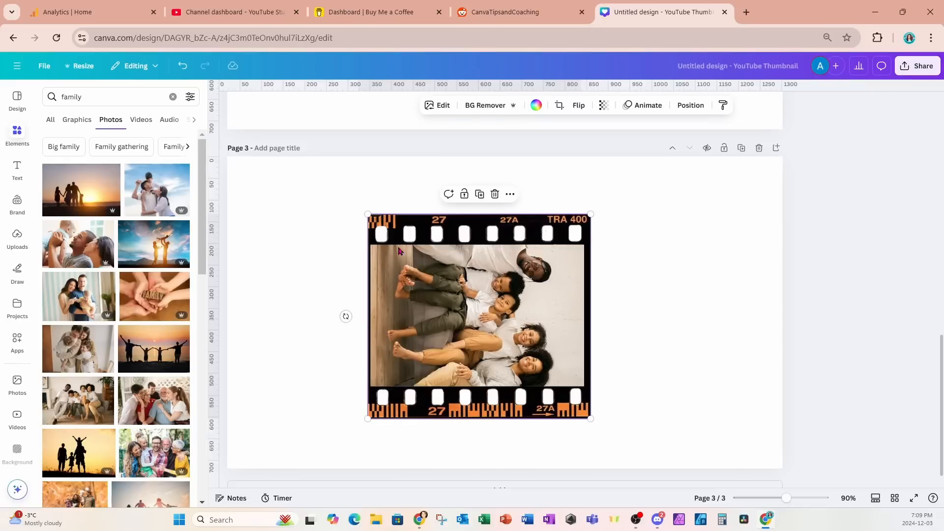
mouse_move(601, 260)
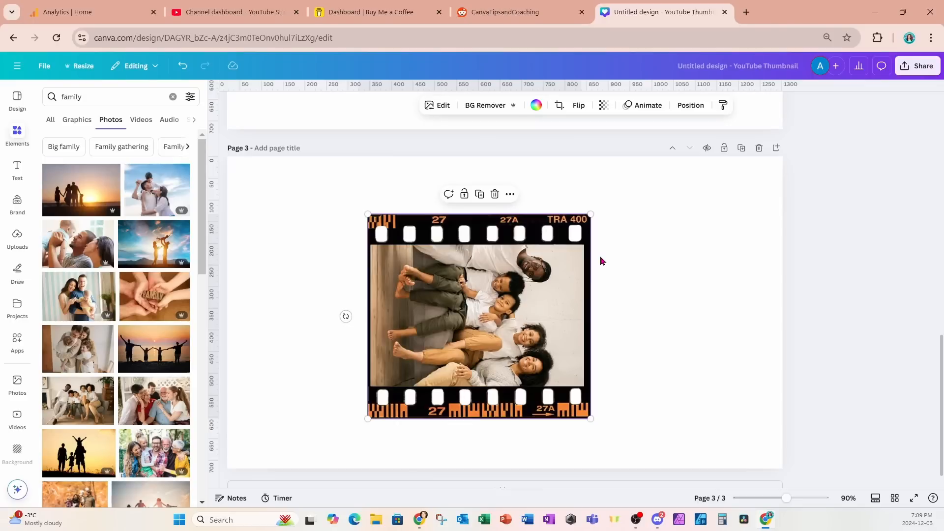
mouse_move(482, 313)
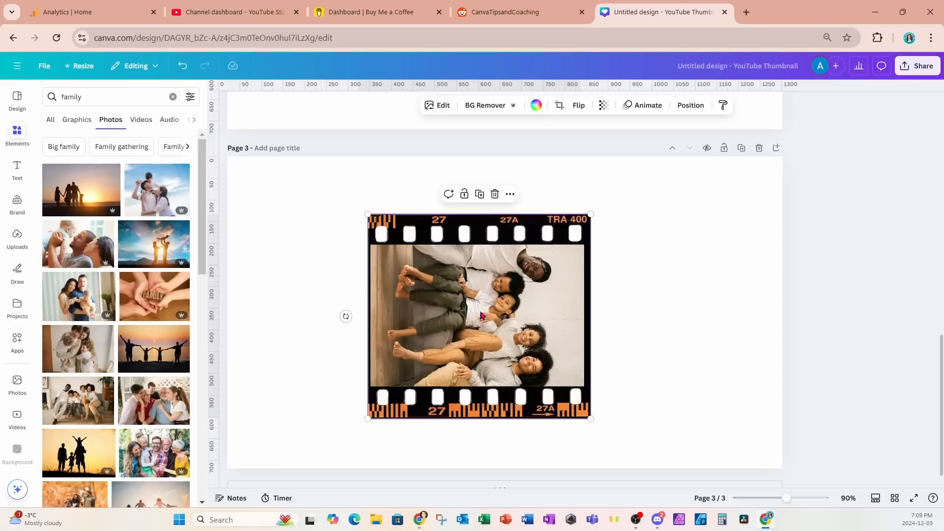
mouse_move(469, 339)
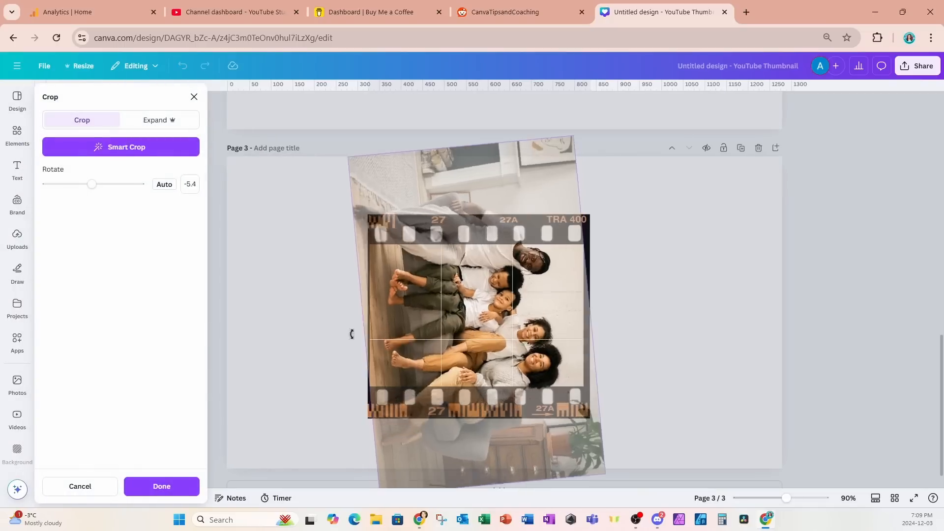
drag(91, 184, 74, 184)
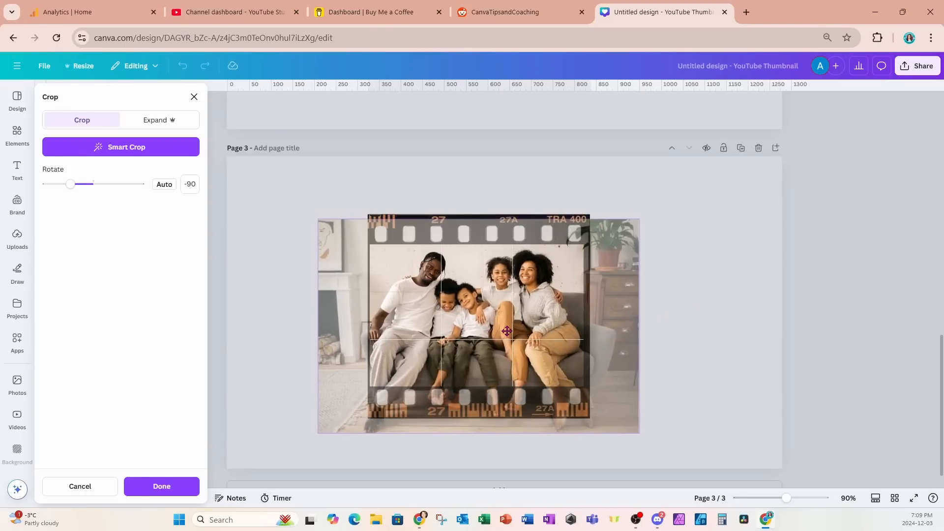
- Confirm the upright photo in the film-strip frame and scroll back up to page one
click(160, 486)
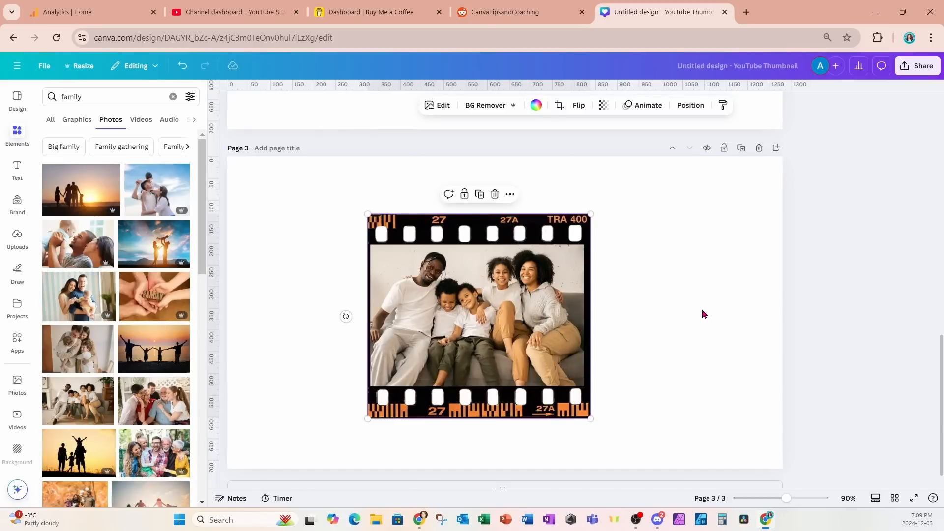
scroll(up, 3)
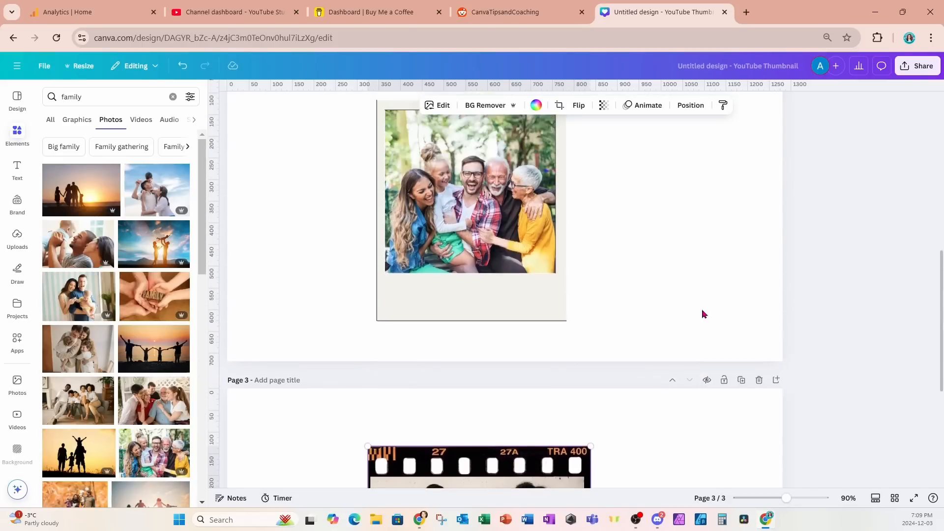
scroll(up, 3)
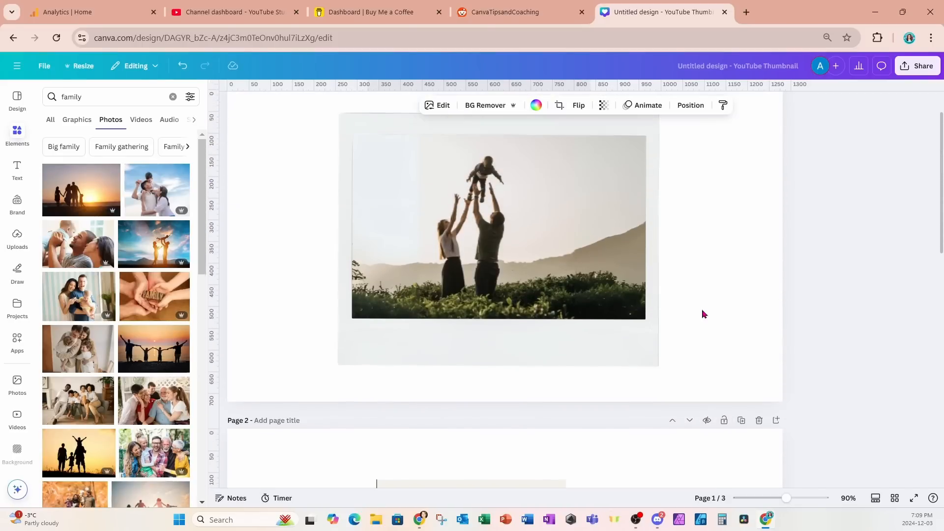
scroll(down, 3)
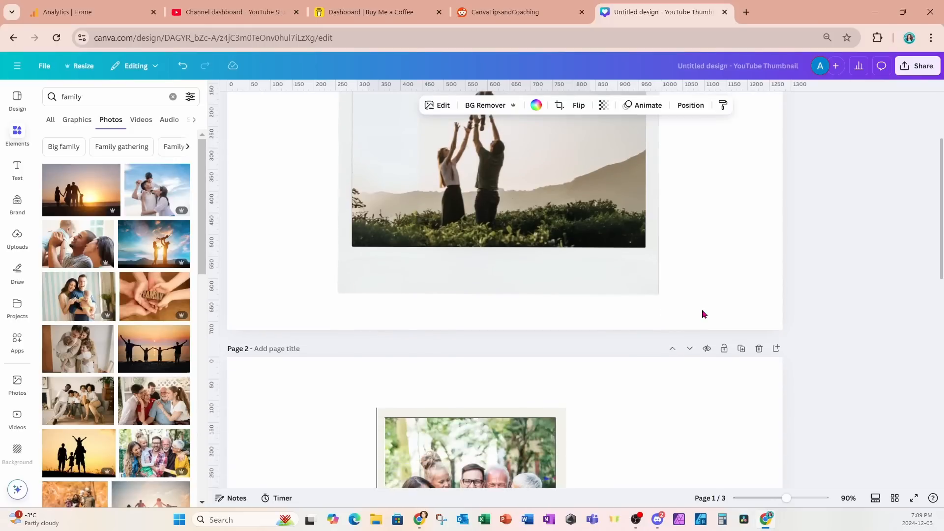